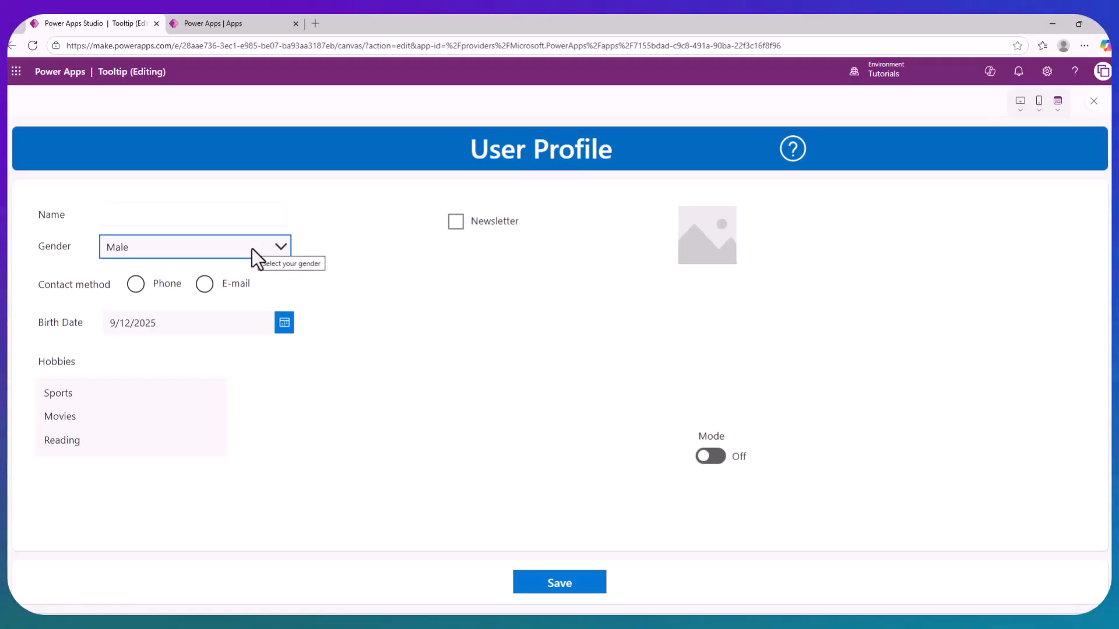
pyautogui.moveTo(183, 296)
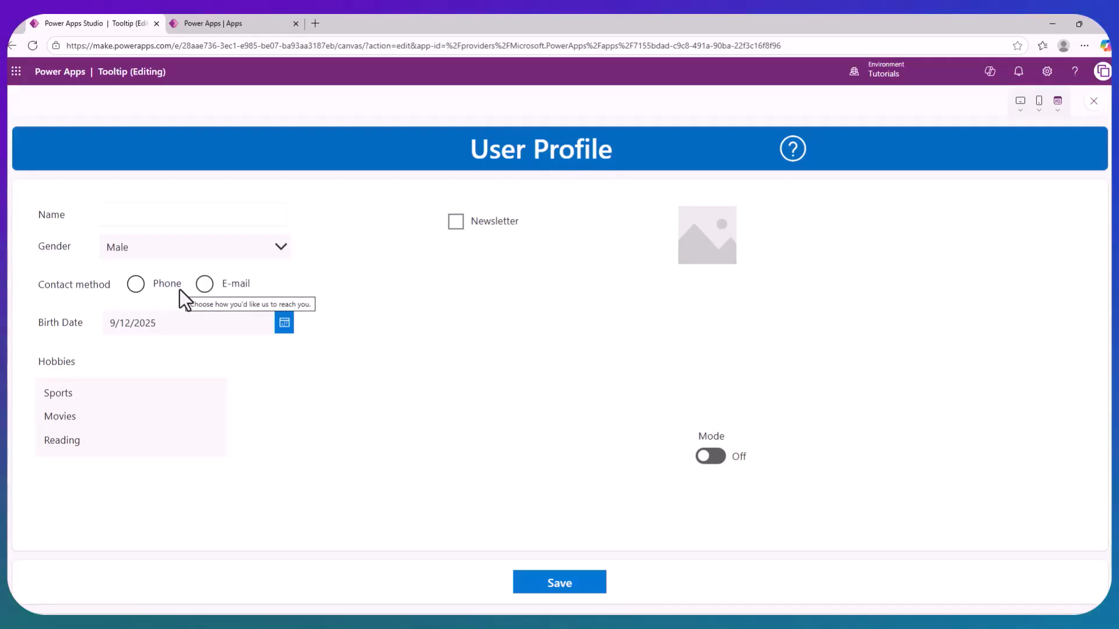
pyautogui.moveTo(199, 329)
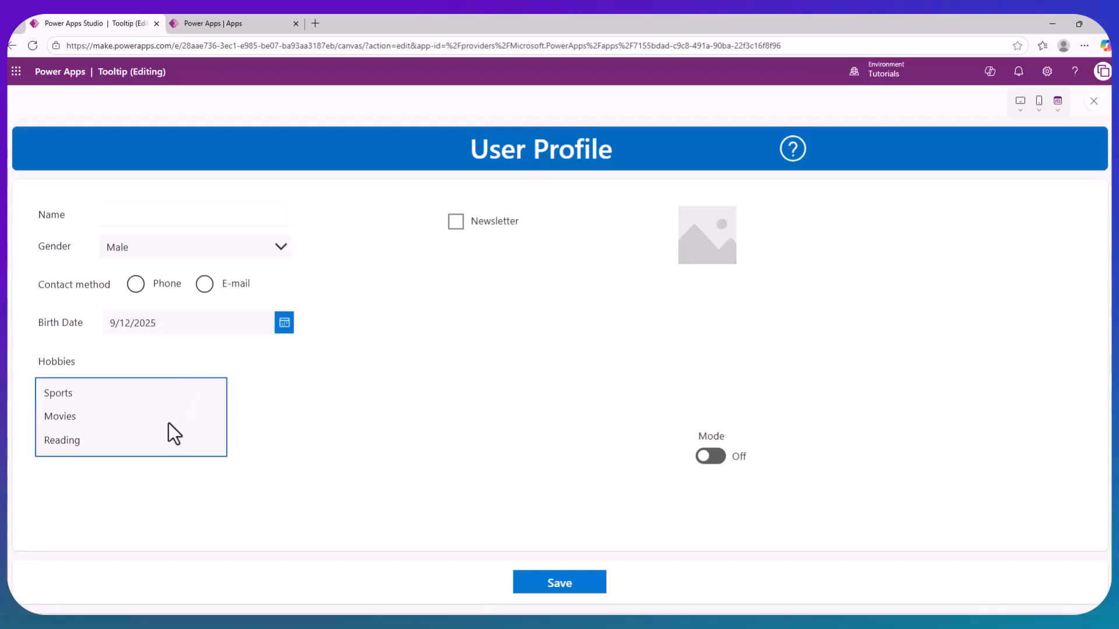
pyautogui.moveTo(171, 428)
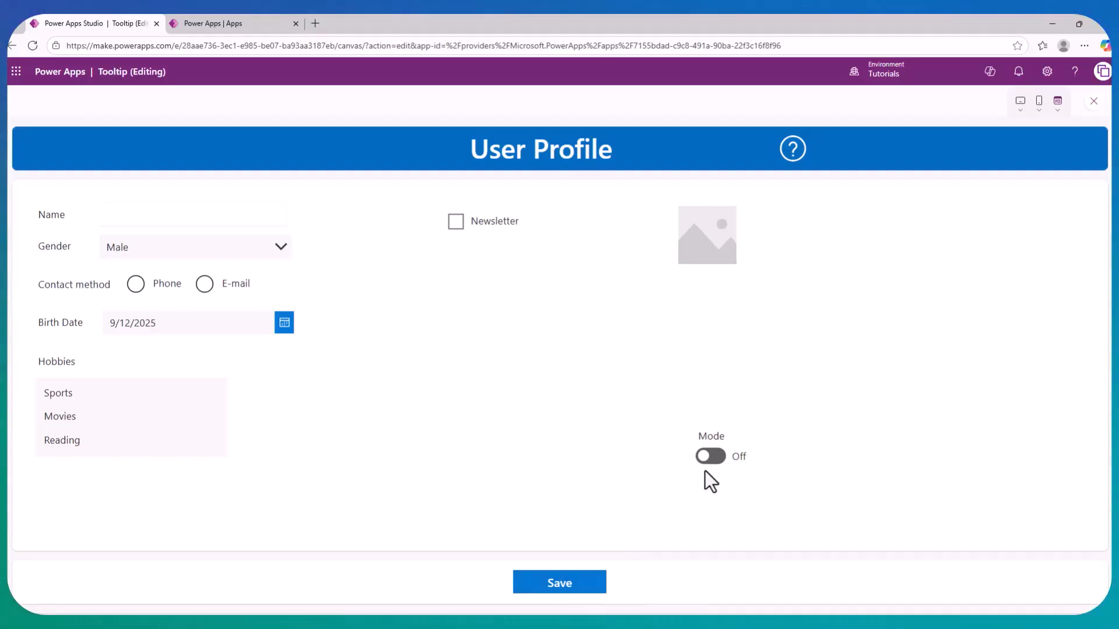
pyautogui.moveTo(722, 254)
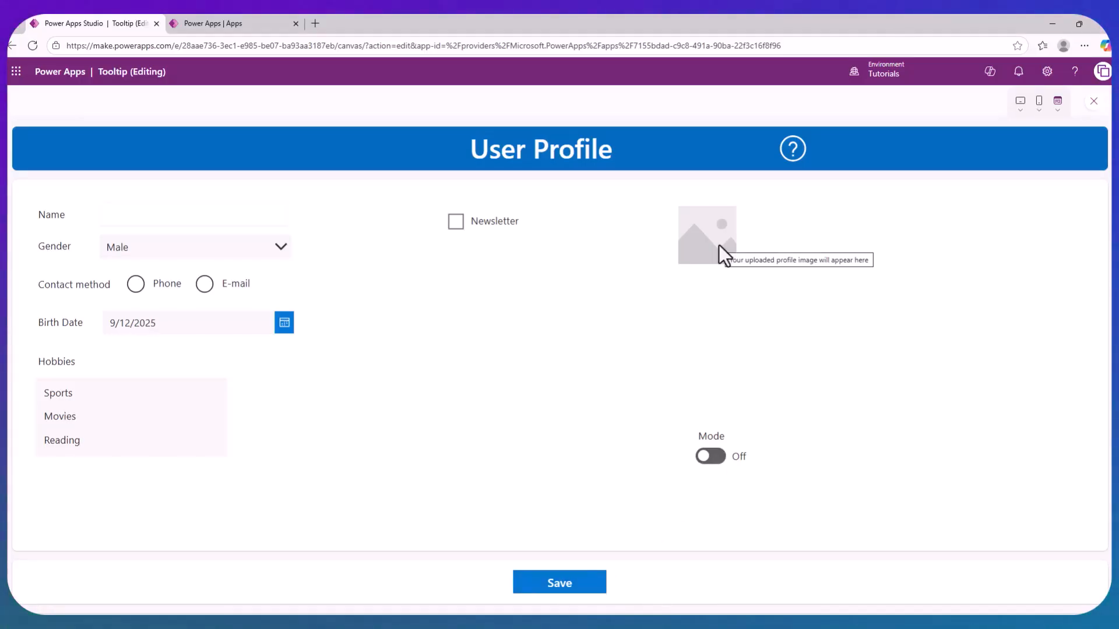
pyautogui.moveTo(636, 252)
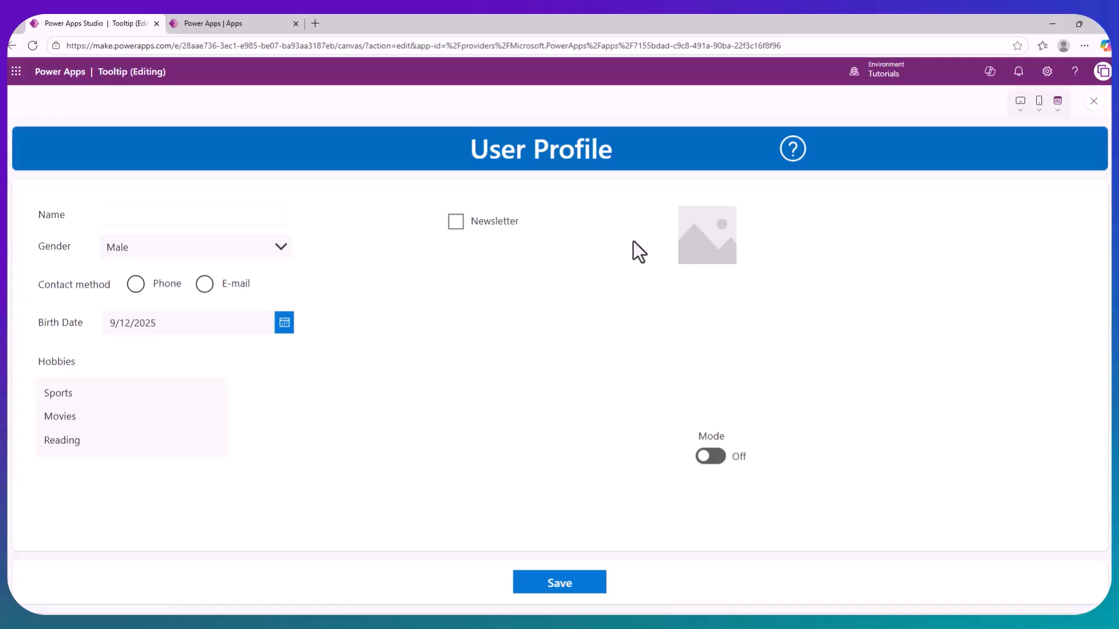
pyautogui.moveTo(792, 149)
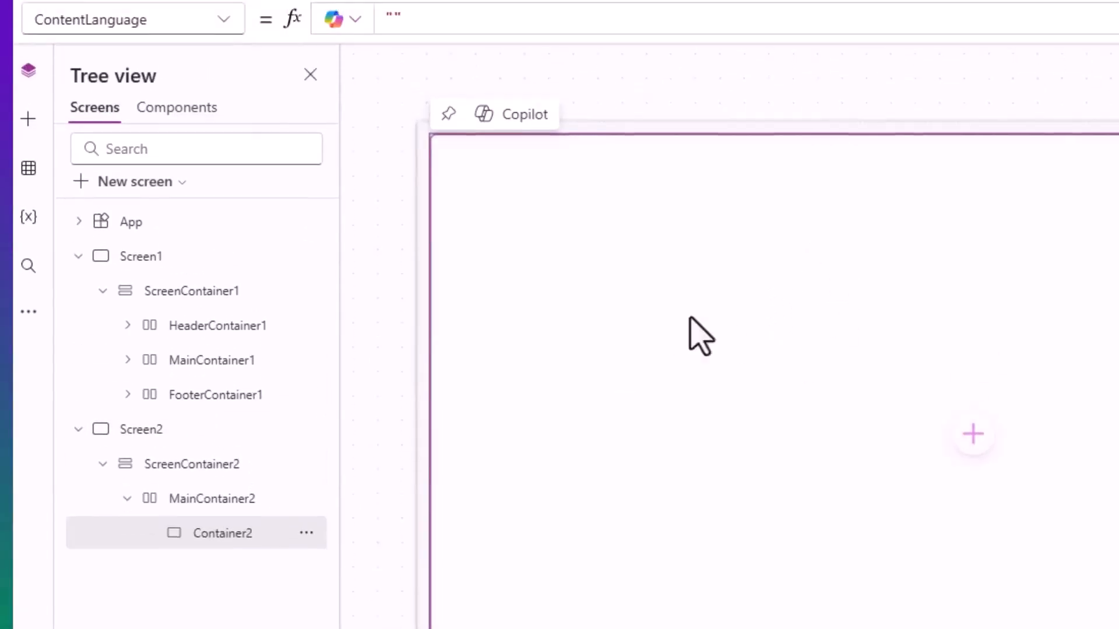
# - Insert a text input control into the empty Container2 on Screen2
pyautogui.click(310, 147)
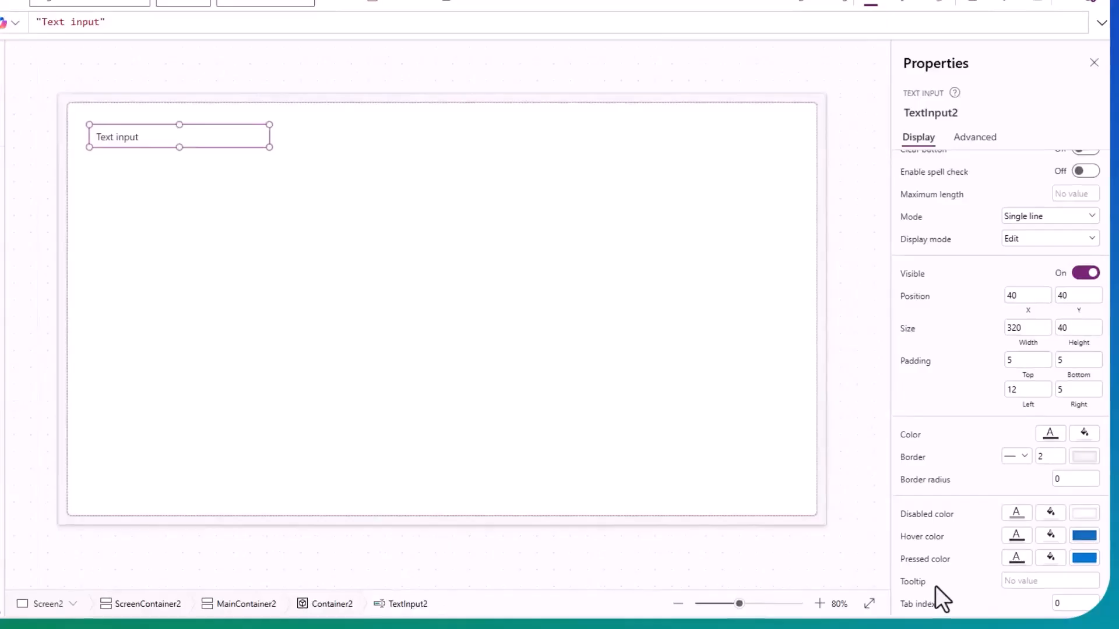
# - Set the text input's Tooltip to 'Enter your name' and preview the app to test it
pyautogui.click(1021, 581)
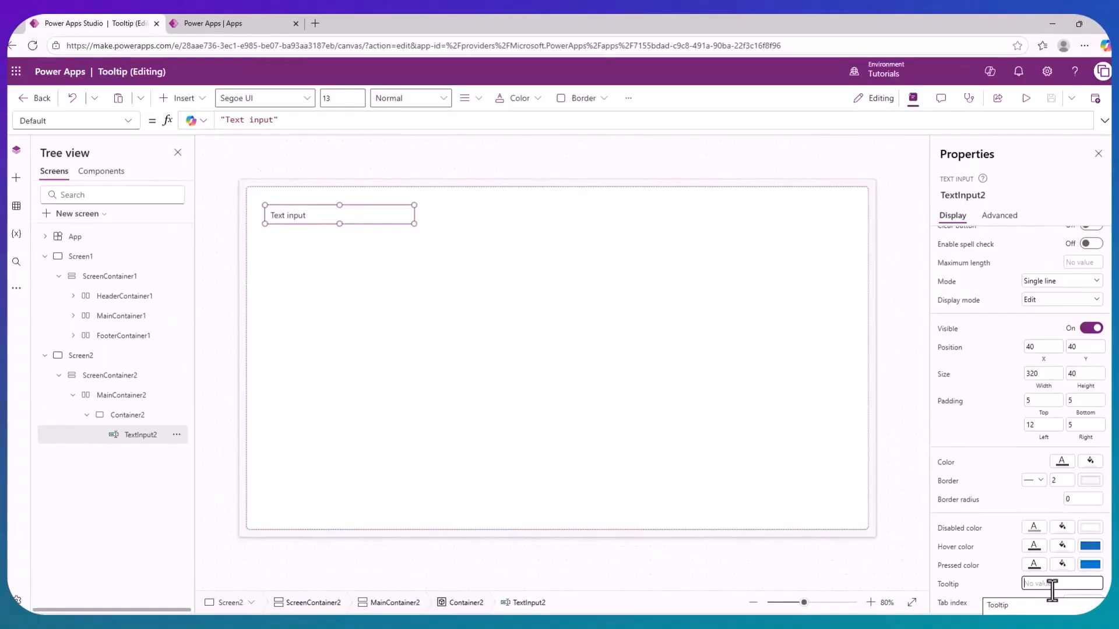
pyautogui.write('En')
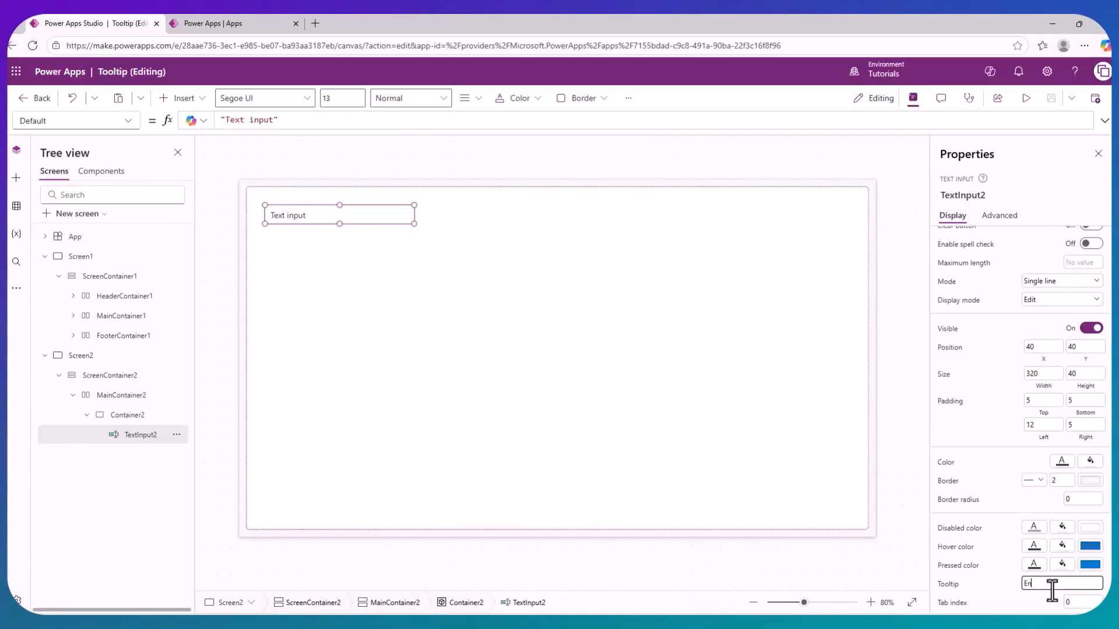
pyautogui.write('Enter your name')
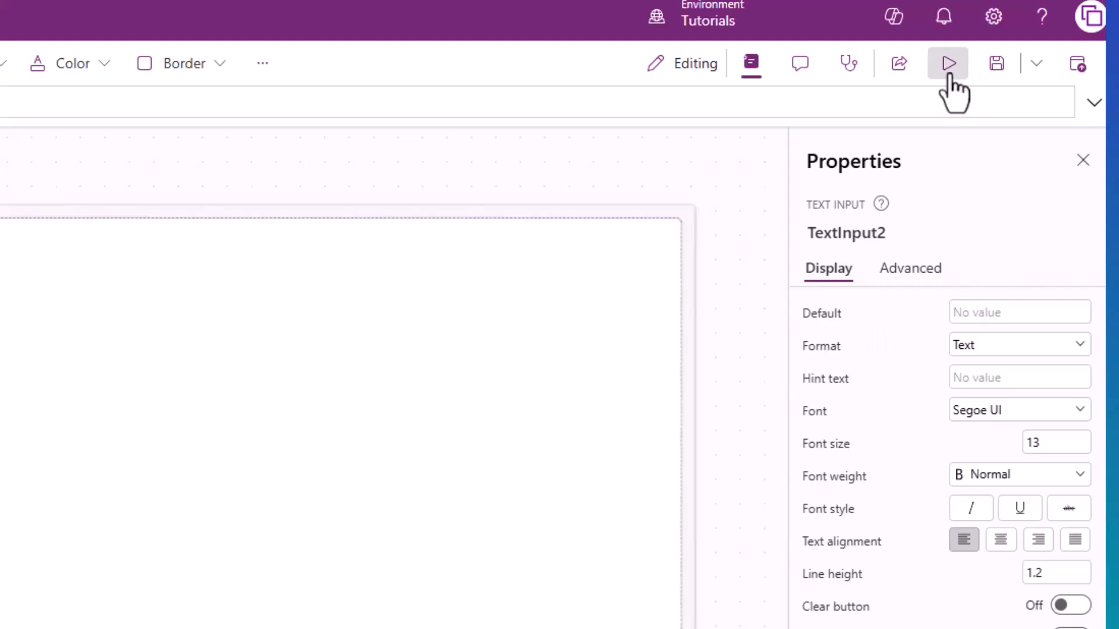
pyautogui.click(946, 63)
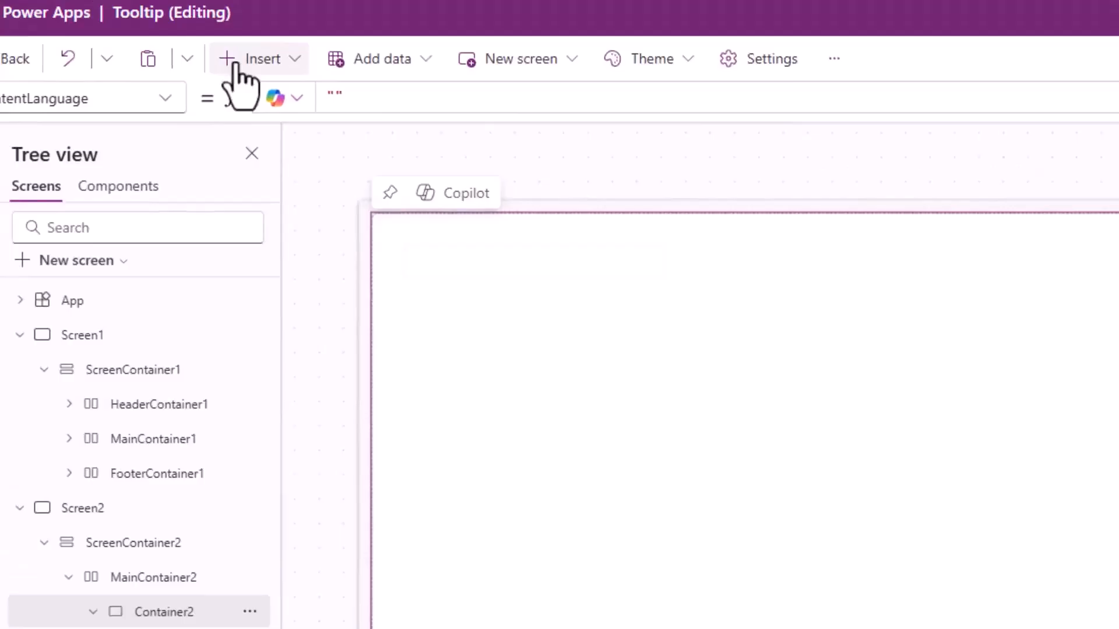
# - Insert a Drop down with a 'Choose your city' tooltip, check it in preview, and return to editing
pyautogui.click(181, 98)
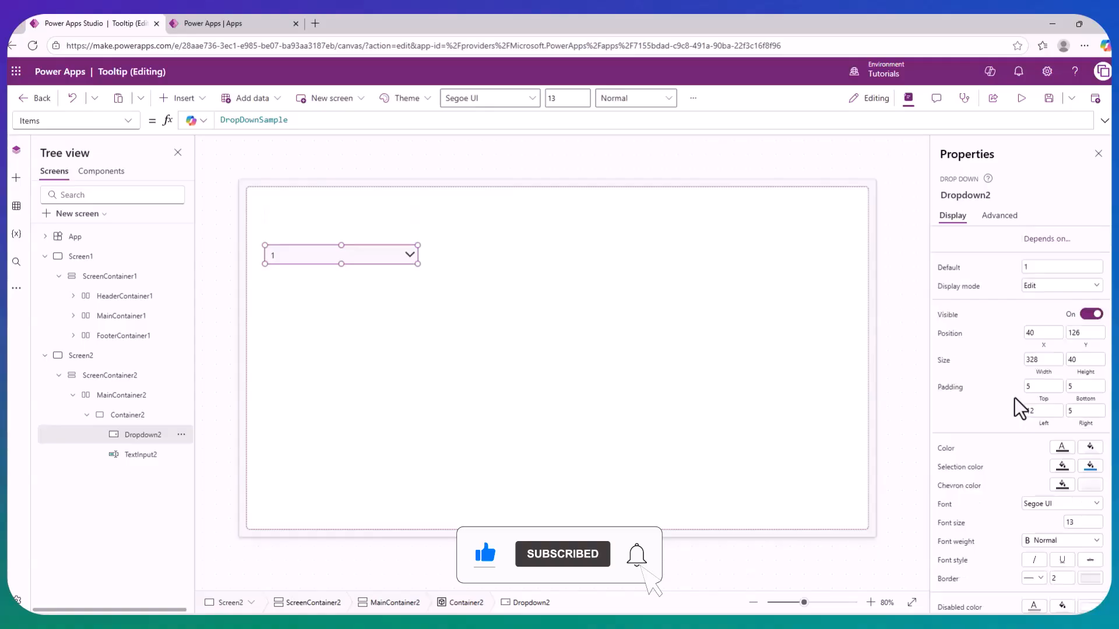
pyautogui.scroll(-3)
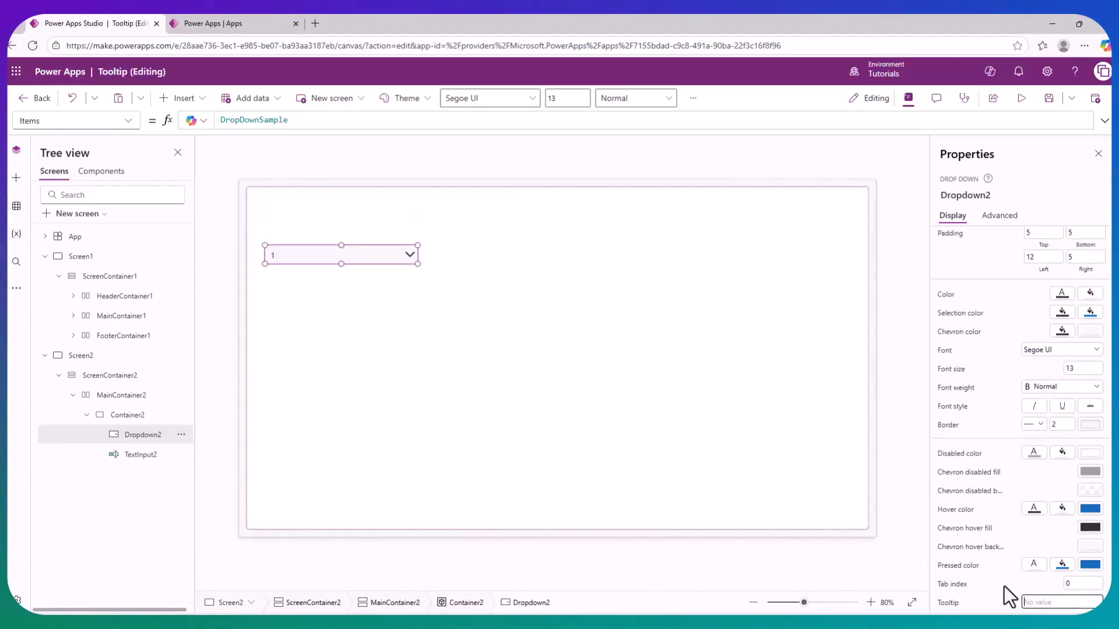
pyautogui.write('Choo')
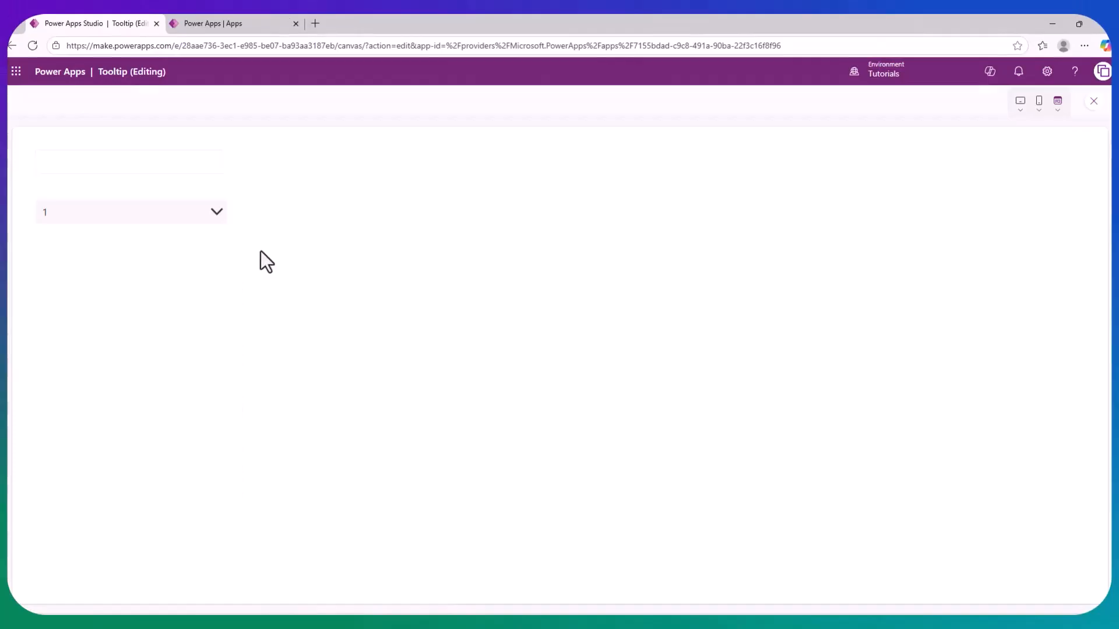
pyautogui.moveTo(287, 246)
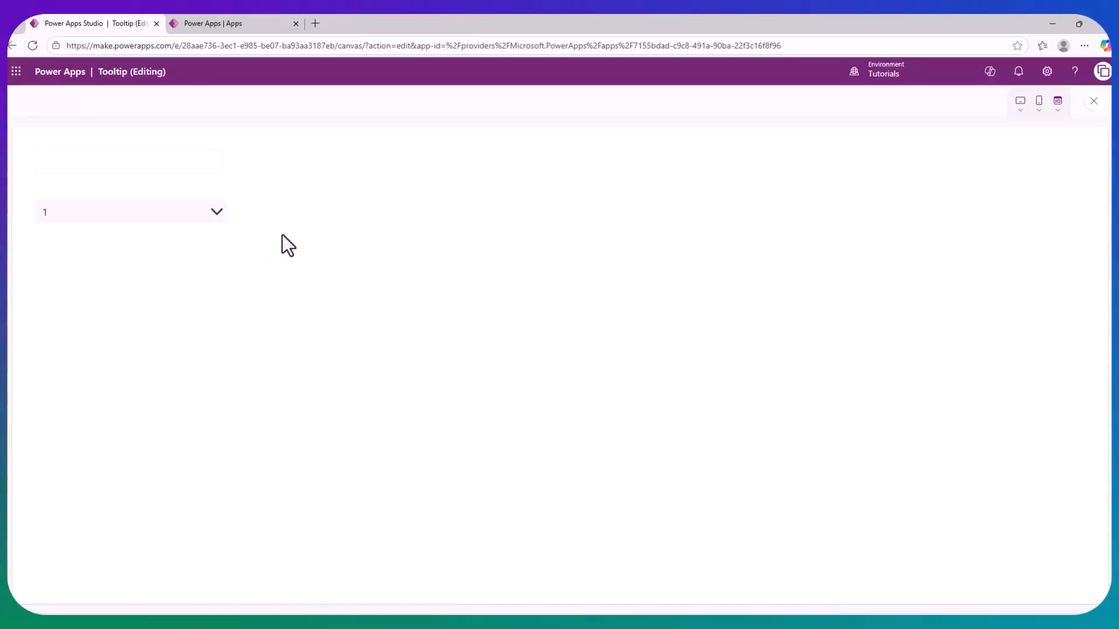
pyautogui.moveTo(198, 222)
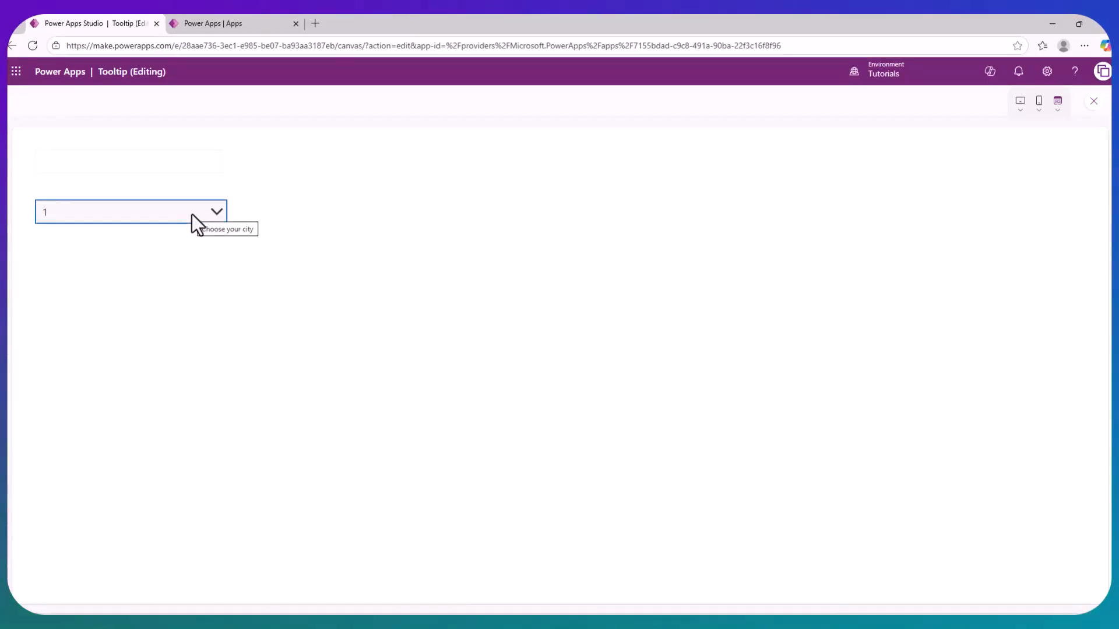
pyautogui.click(1093, 100)
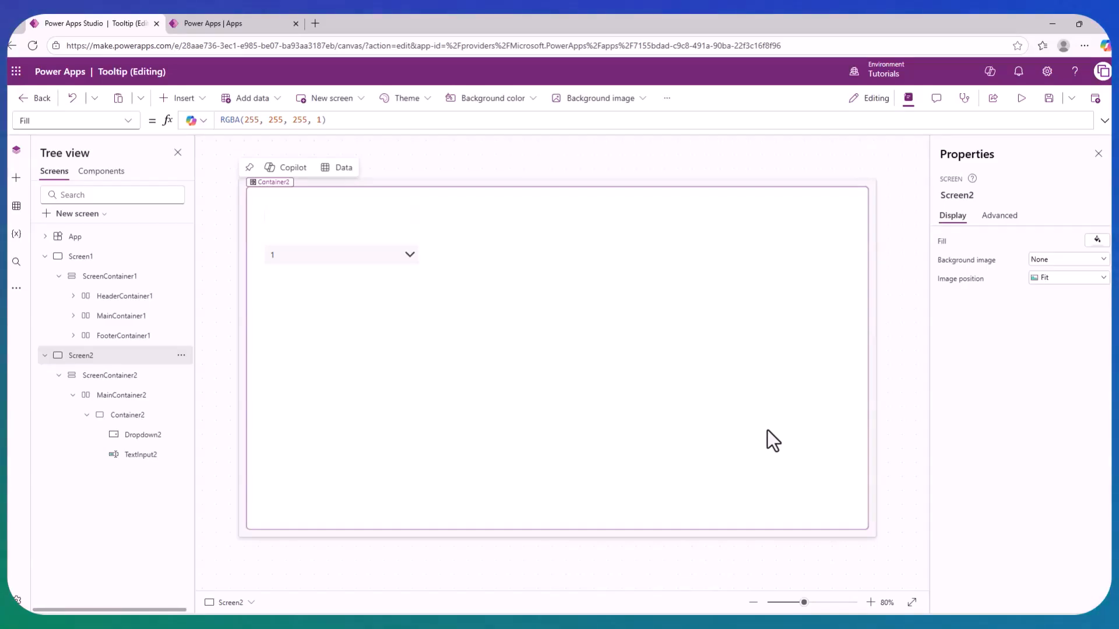
# - Set TextInput2's Hint text to 'Enter your Full Name'
pyautogui.click(141, 454)
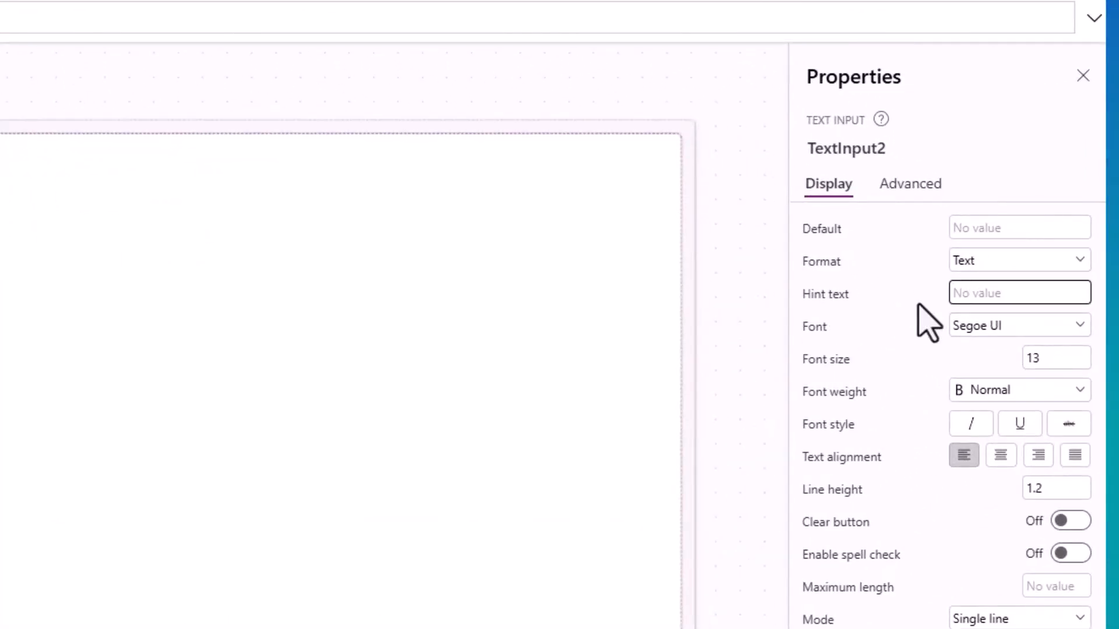
pyautogui.write('Enter')
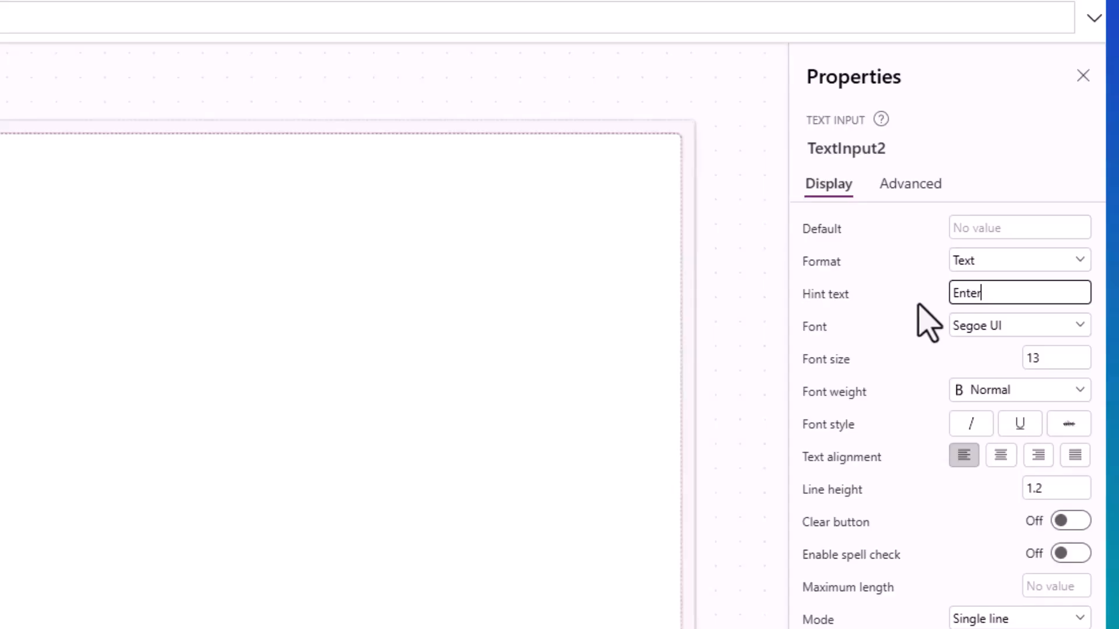
pyautogui.write('your Full Na')
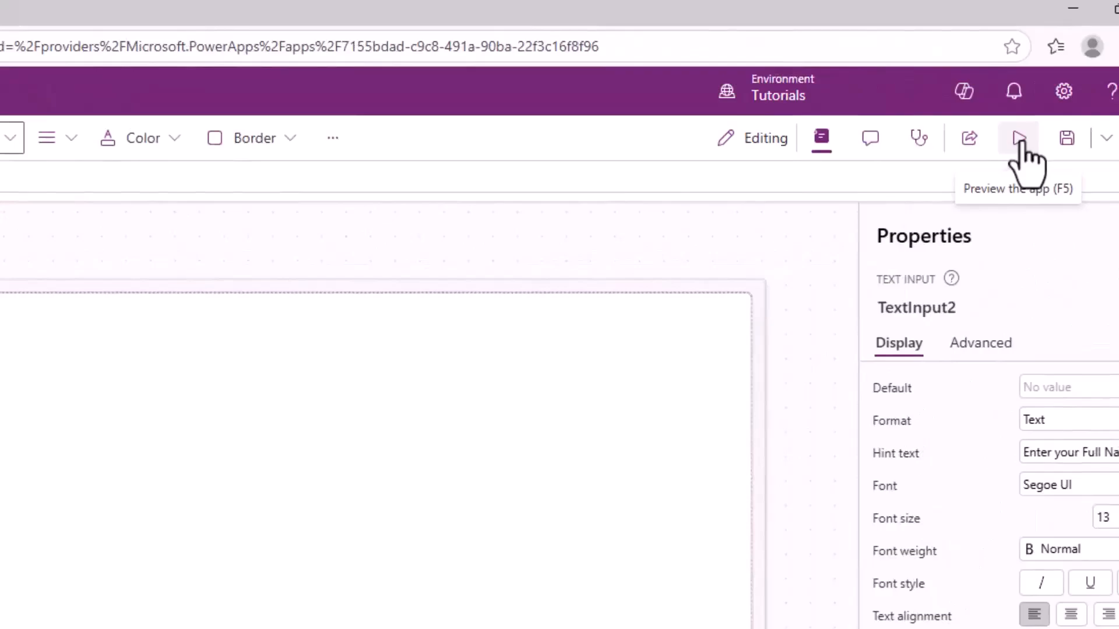
# - Preview the app, focus the name field to confirm the hint, and return to editing
pyautogui.click(1019, 137)
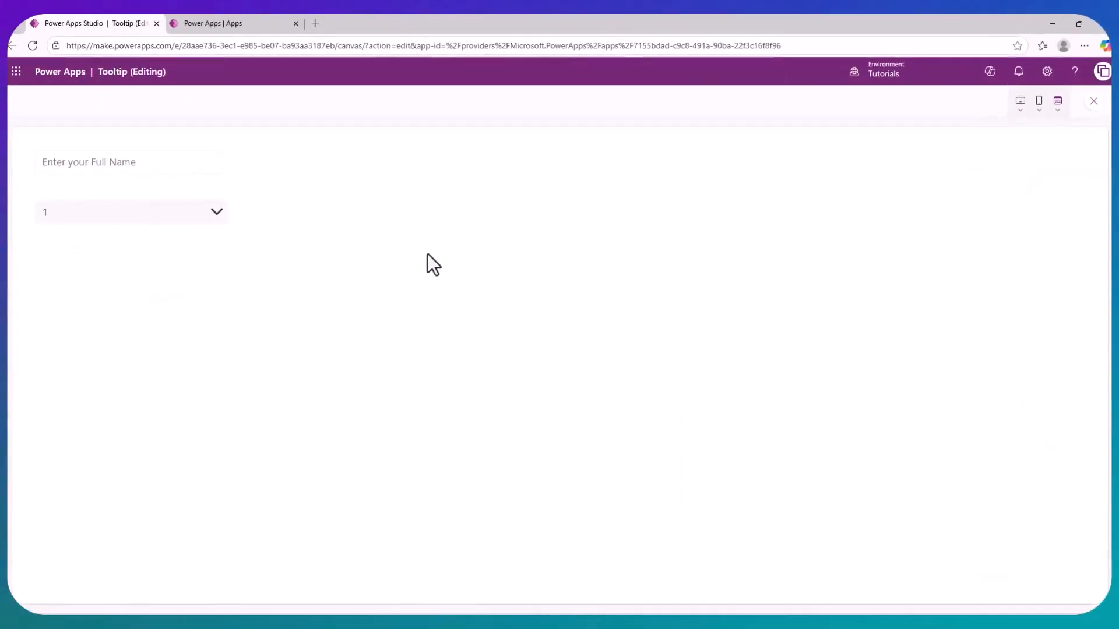
pyautogui.click(128, 162)
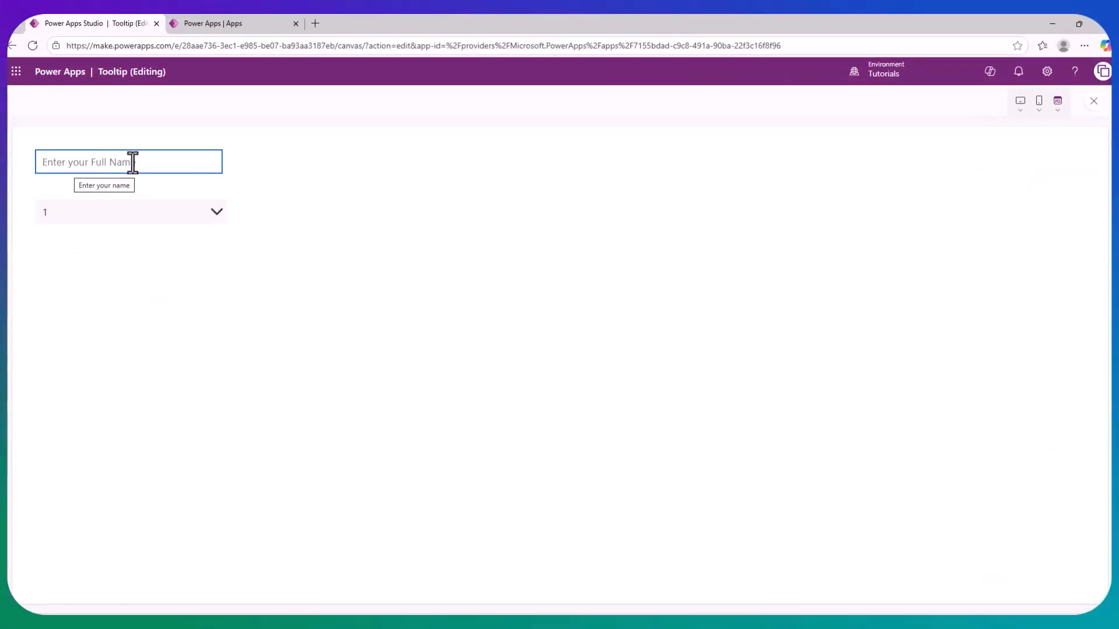
pyautogui.click(129, 161)
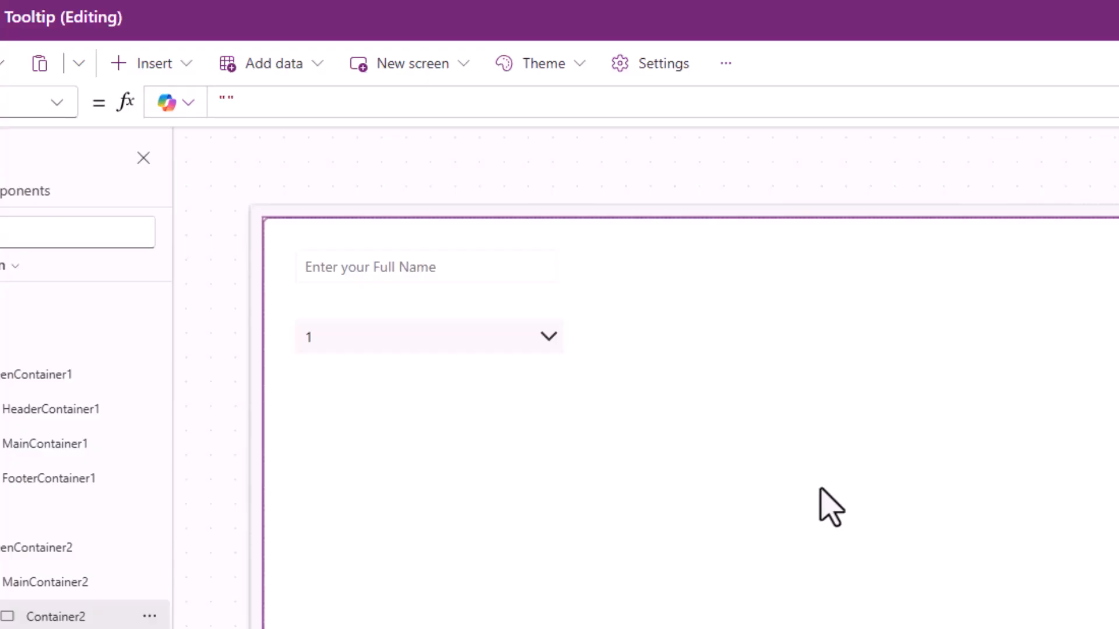
# - Search the Insert menu for 'check' and choose the Check box control
pyautogui.click(150, 63)
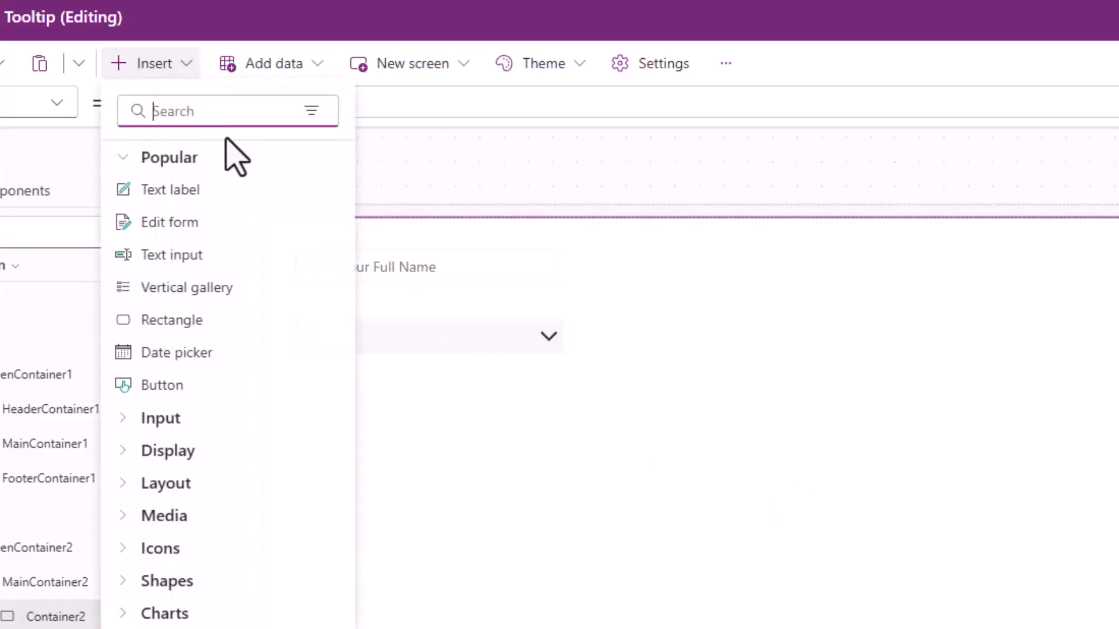
pyautogui.write('check')
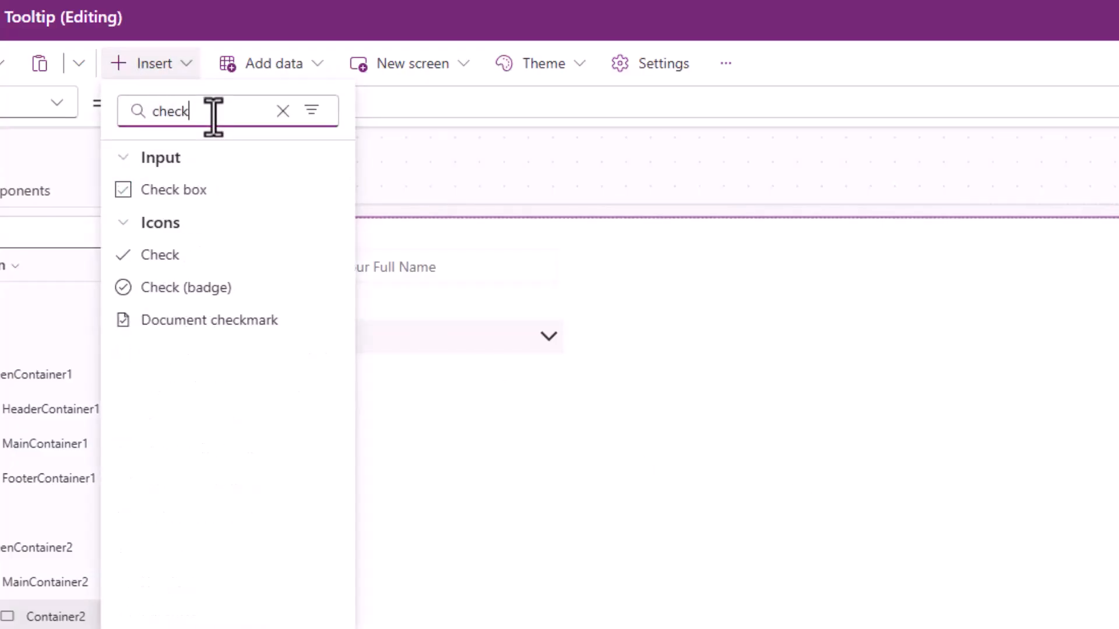
pyautogui.click(174, 189)
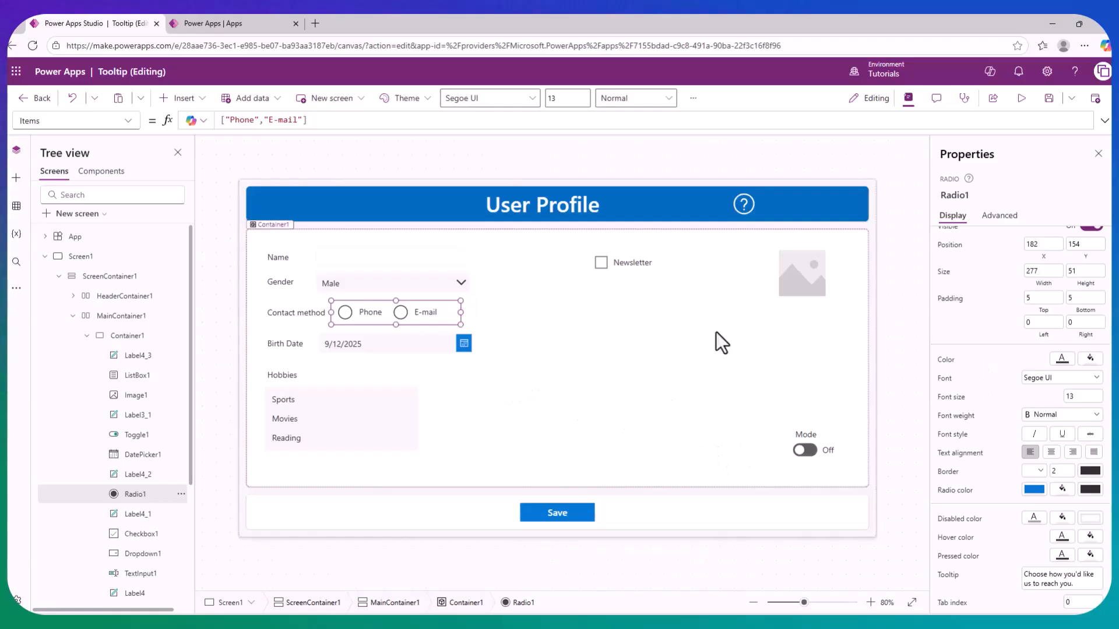
pyautogui.moveTo(602, 419)
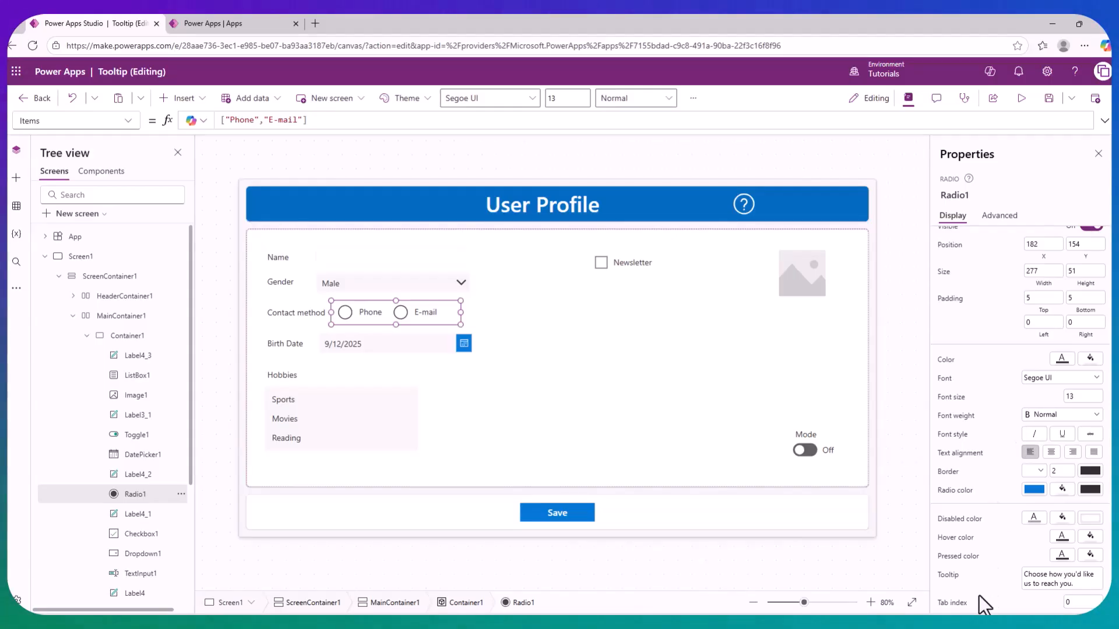
pyautogui.moveTo(417, 430)
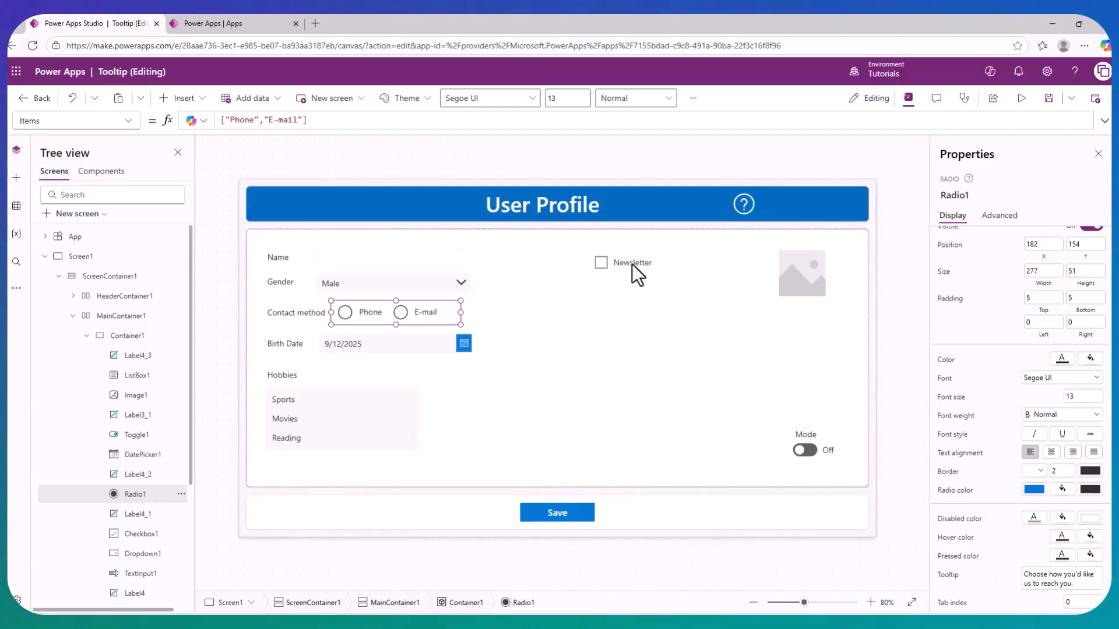
pyautogui.click(626, 263)
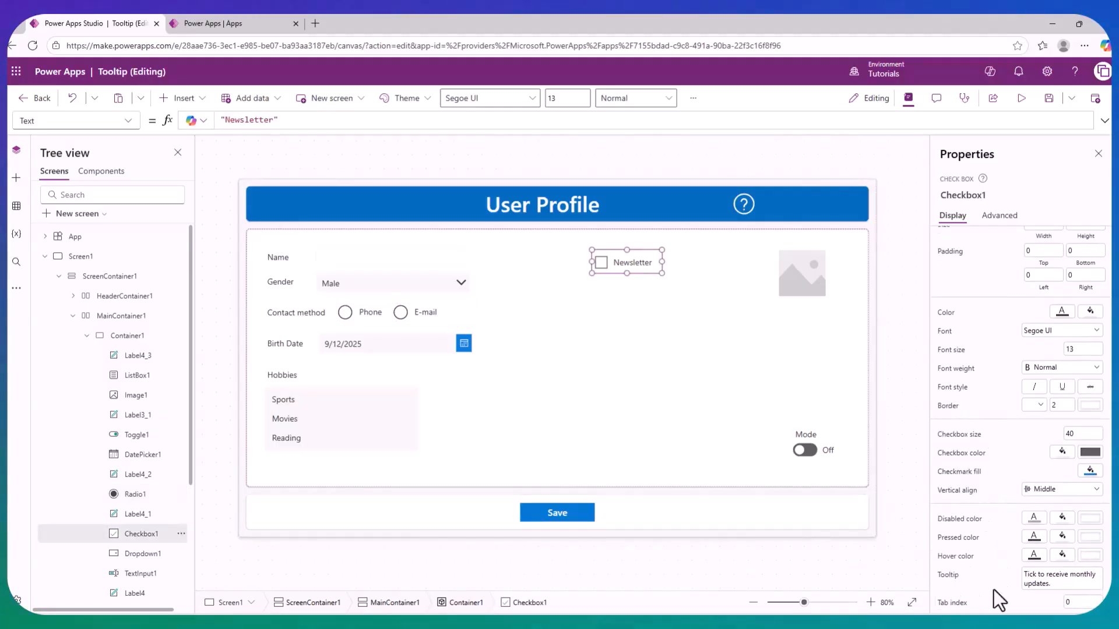
pyautogui.click(802, 273)
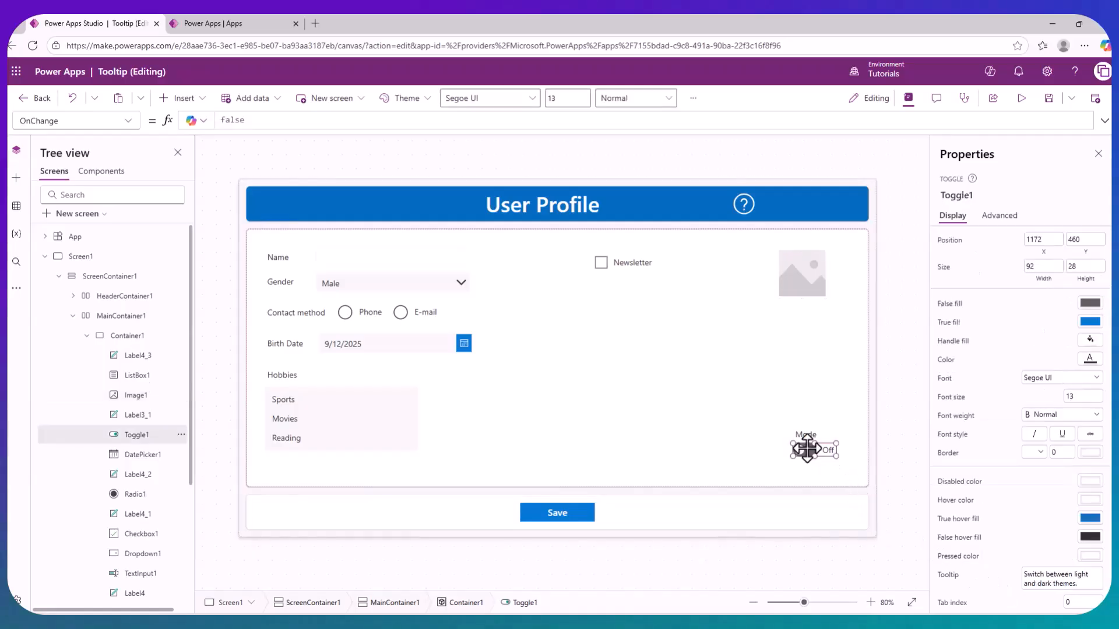
pyautogui.click(558, 512)
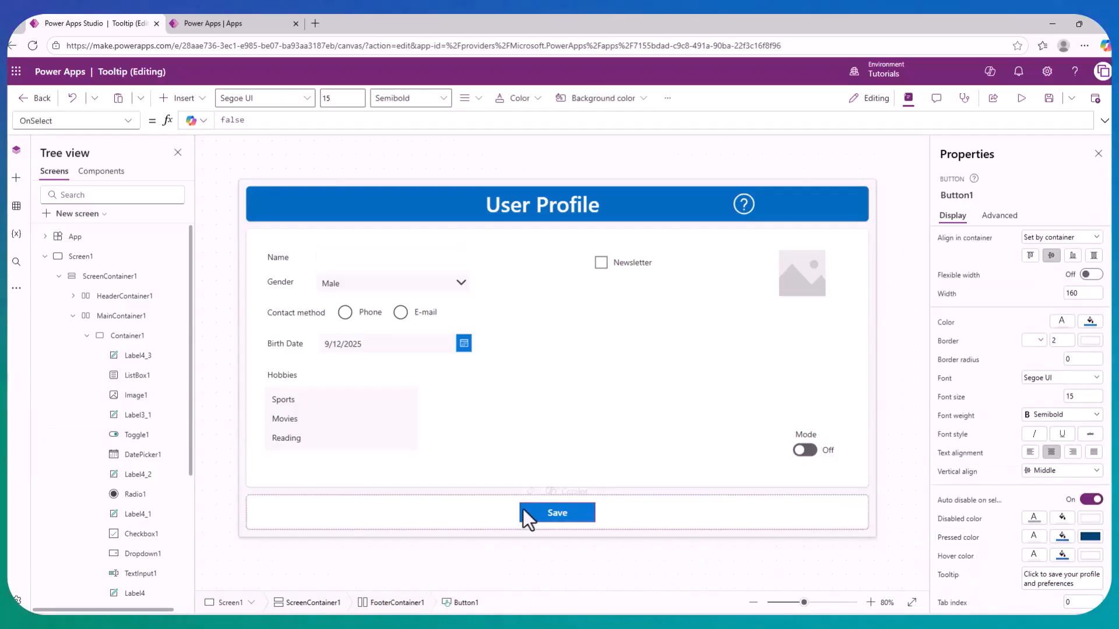